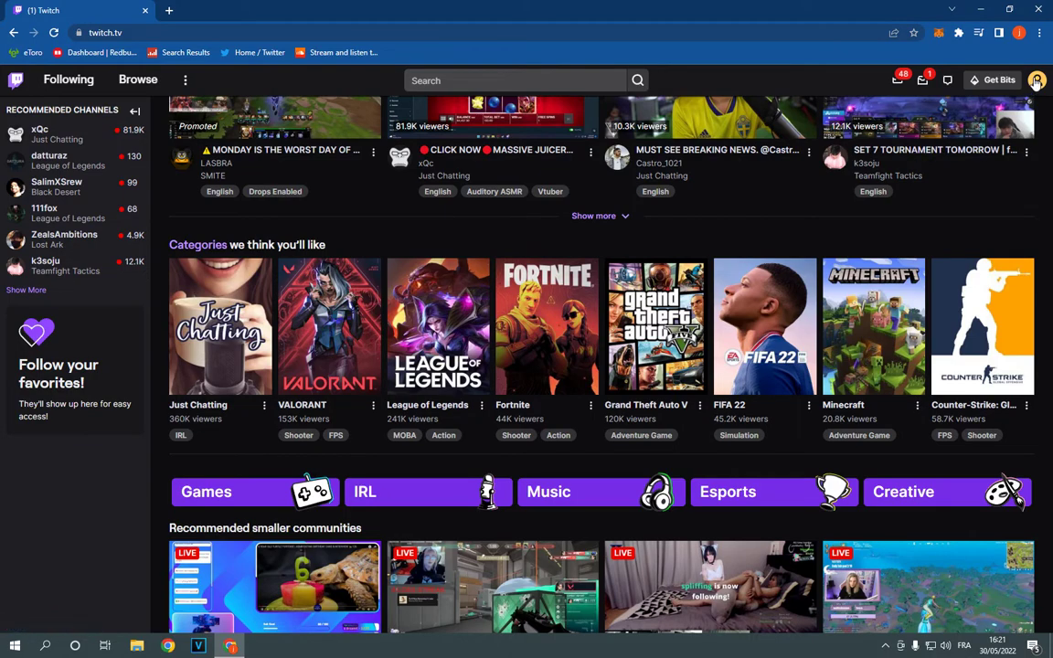
Open Twitch account Settings from the profile menu, landing on the Profile section
click(1037, 80)
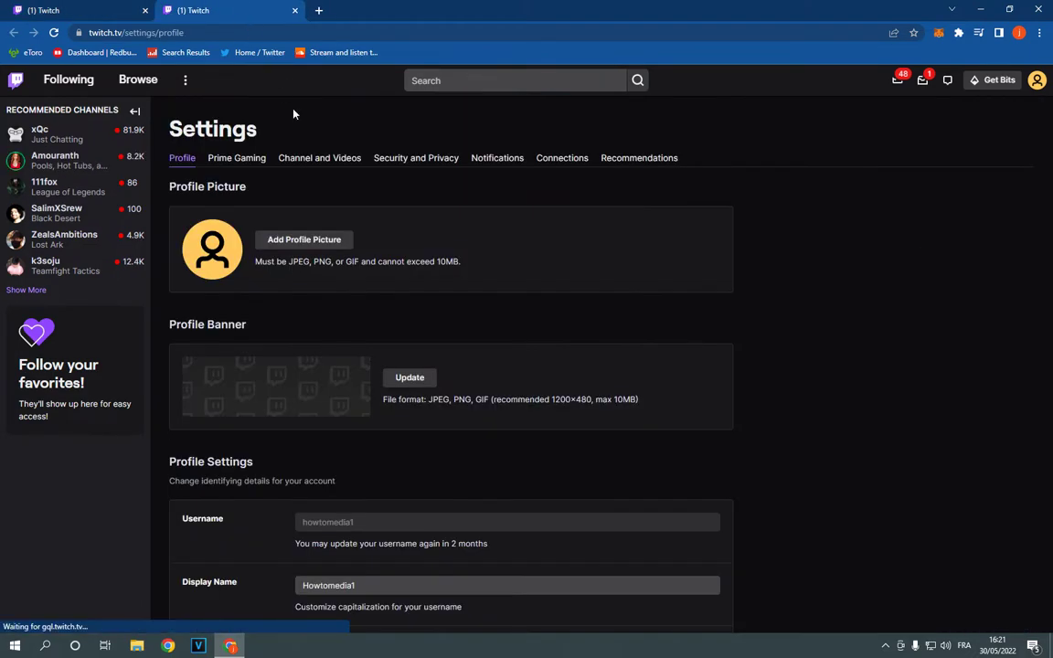
mouse_move(448, 192)
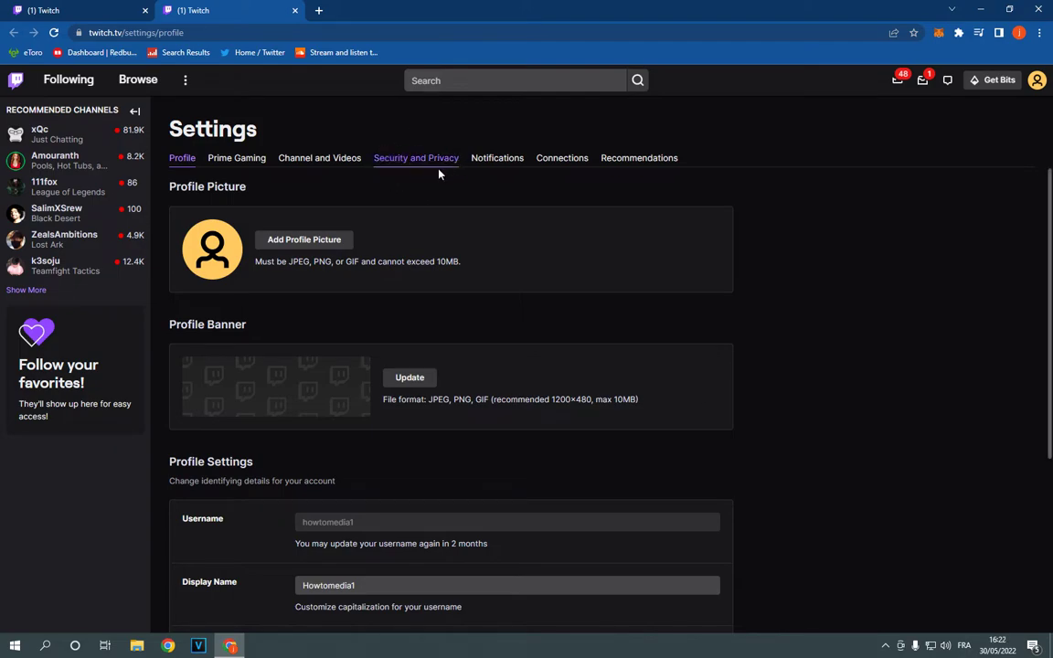
Switch Settings to the Security and Privacy tab
click(416, 157)
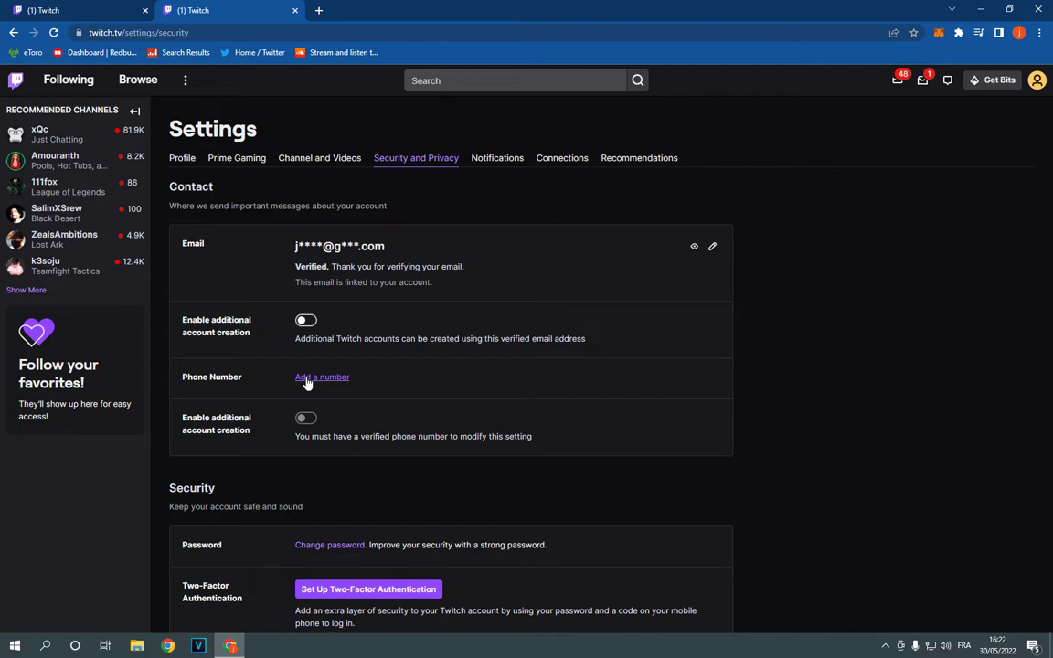
click(322, 377)
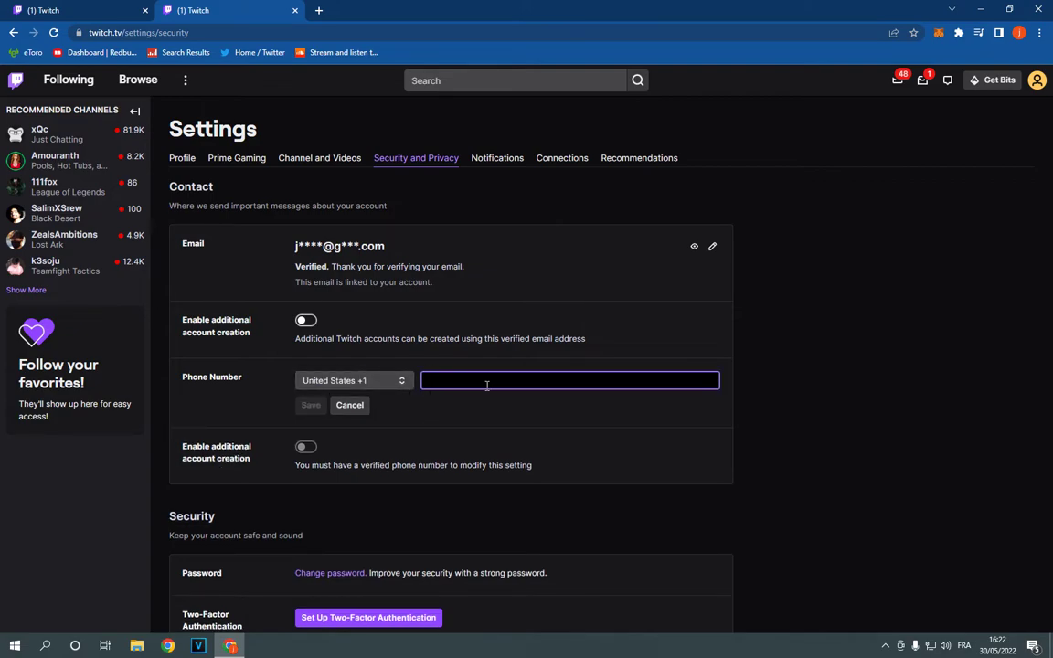
text(6549684)
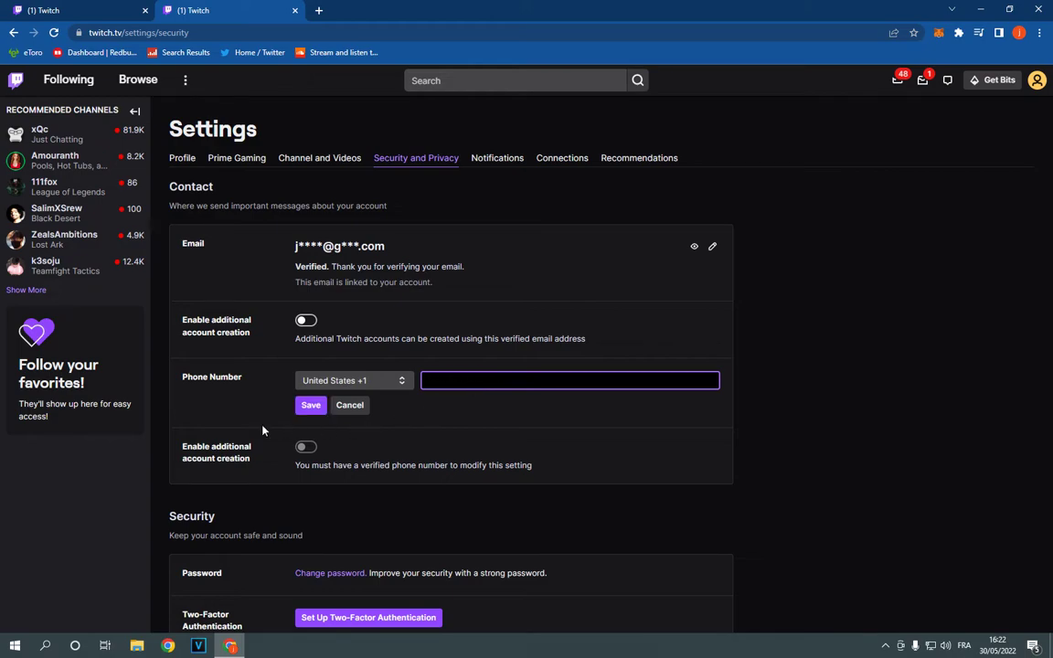
mouse_move(350, 405)
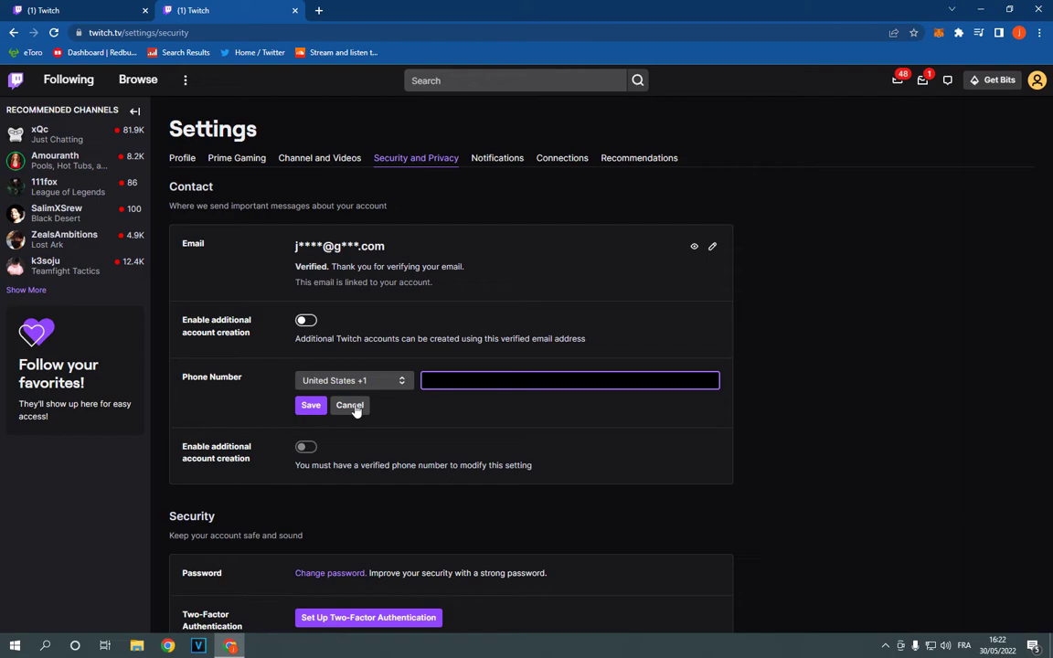